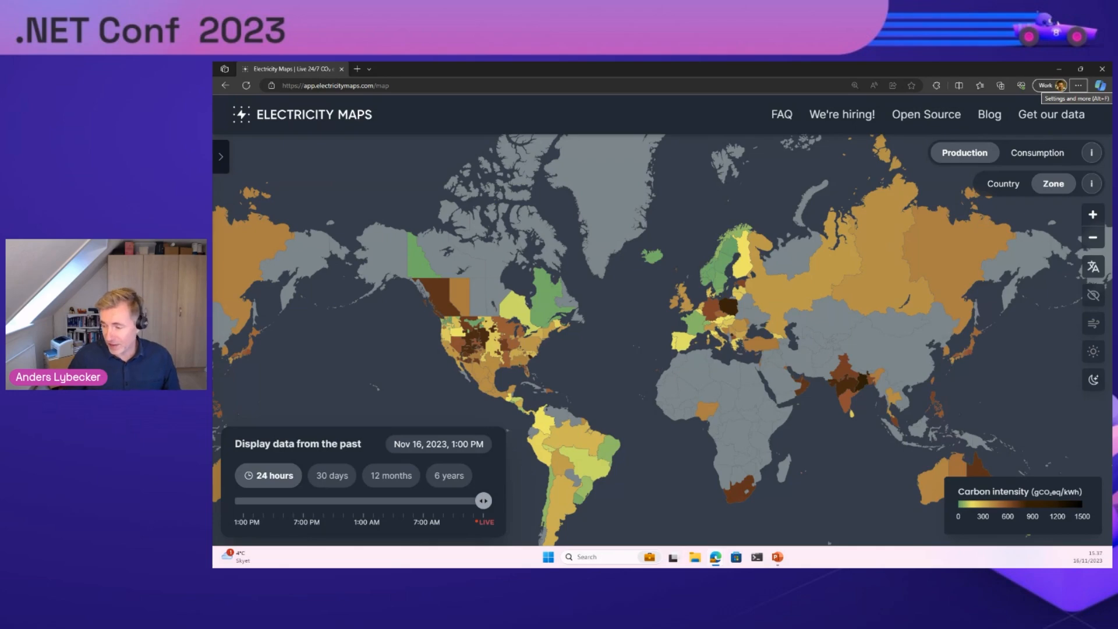
{"action": "mouse_move", "coordinate": [383, 535]}
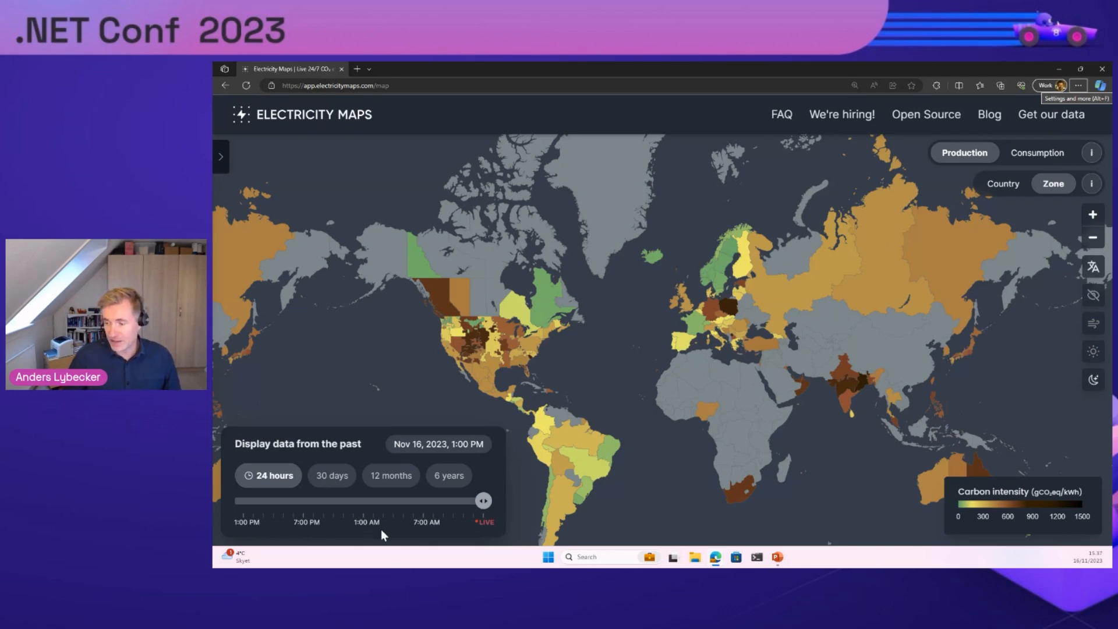
{"action": "mouse_move", "coordinate": [633, 368]}
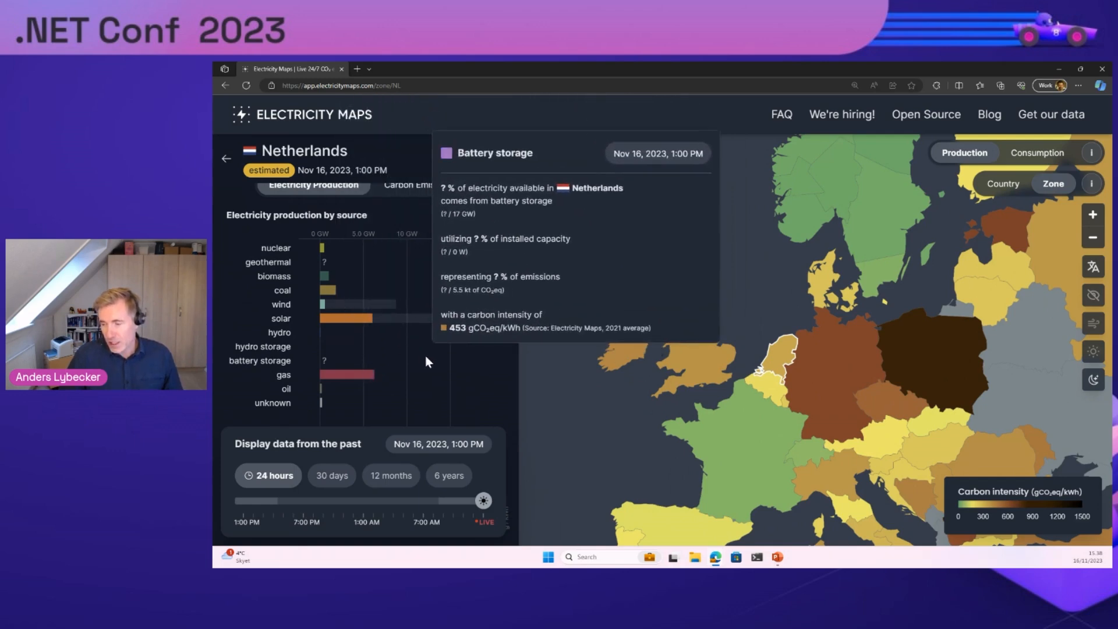
Step: Scroll the Netherlands panel down to its 24-hour carbon intensity chart
{"action": "scroll", "scroll_direction": "down", "scroll_amount": 3}
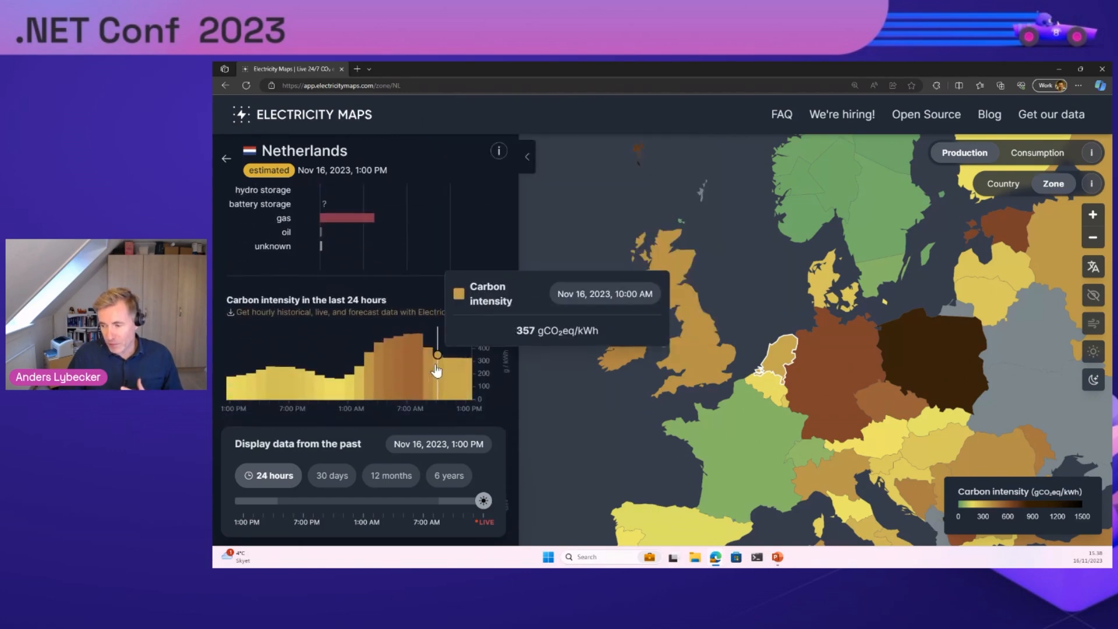
{"action": "mouse_move", "coordinate": [455, 374]}
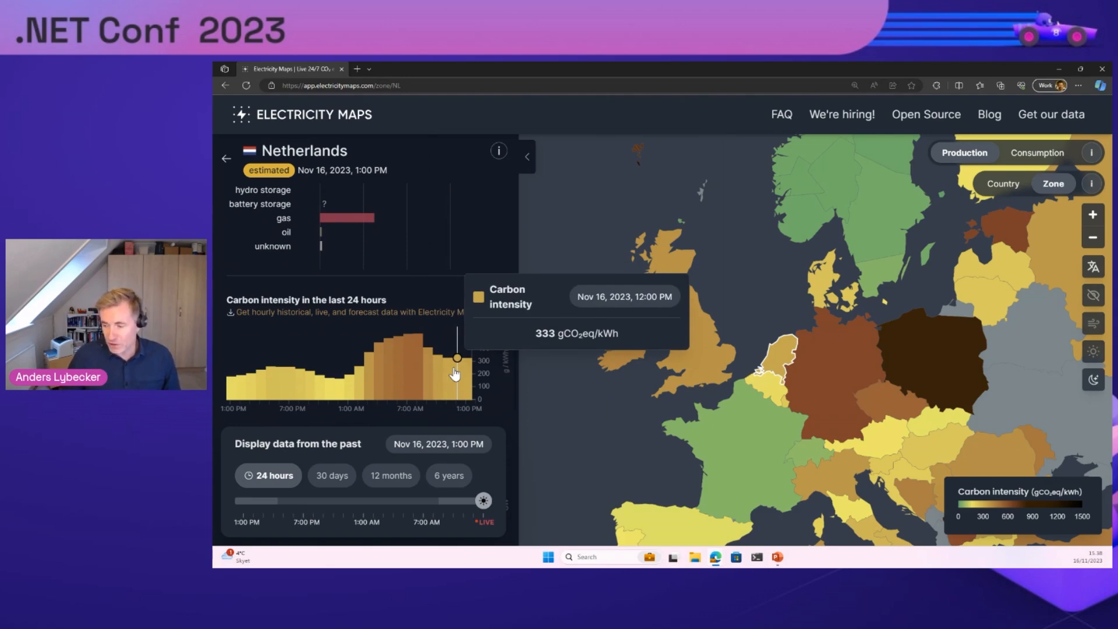
{"action": "mouse_move", "coordinate": [442, 362]}
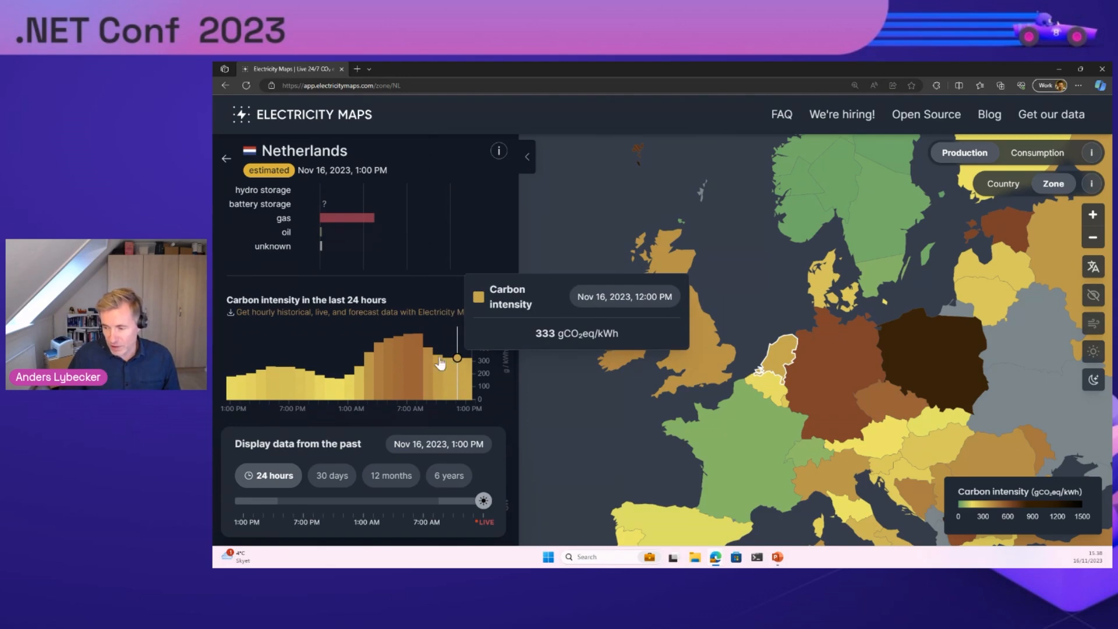
{"action": "mouse_move", "coordinate": [321, 376]}
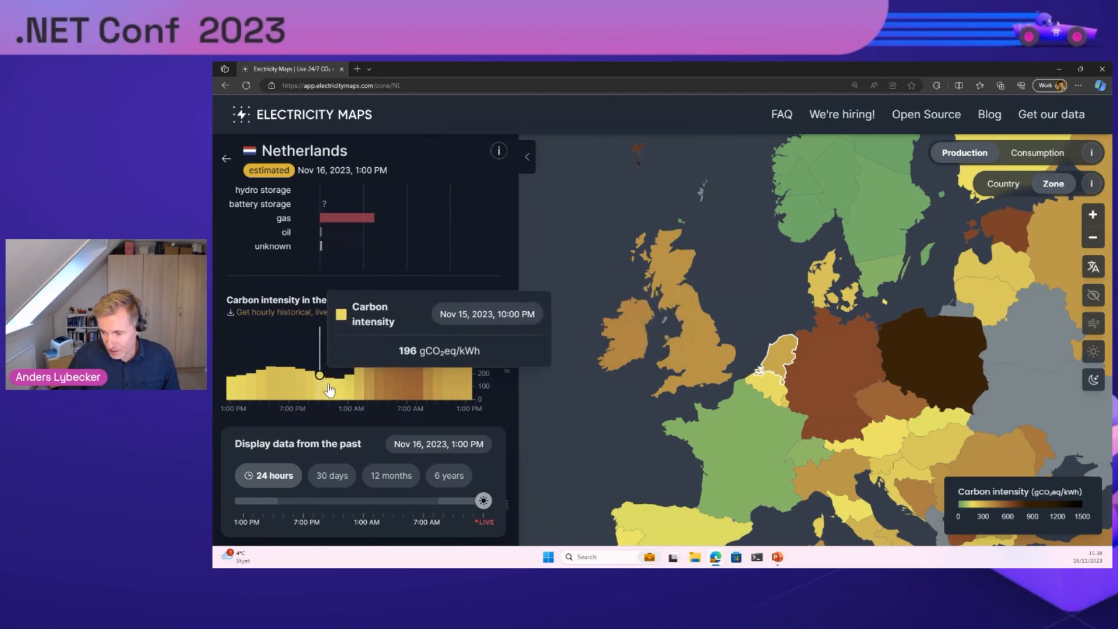
{"action": "mouse_move", "coordinate": [336, 388]}
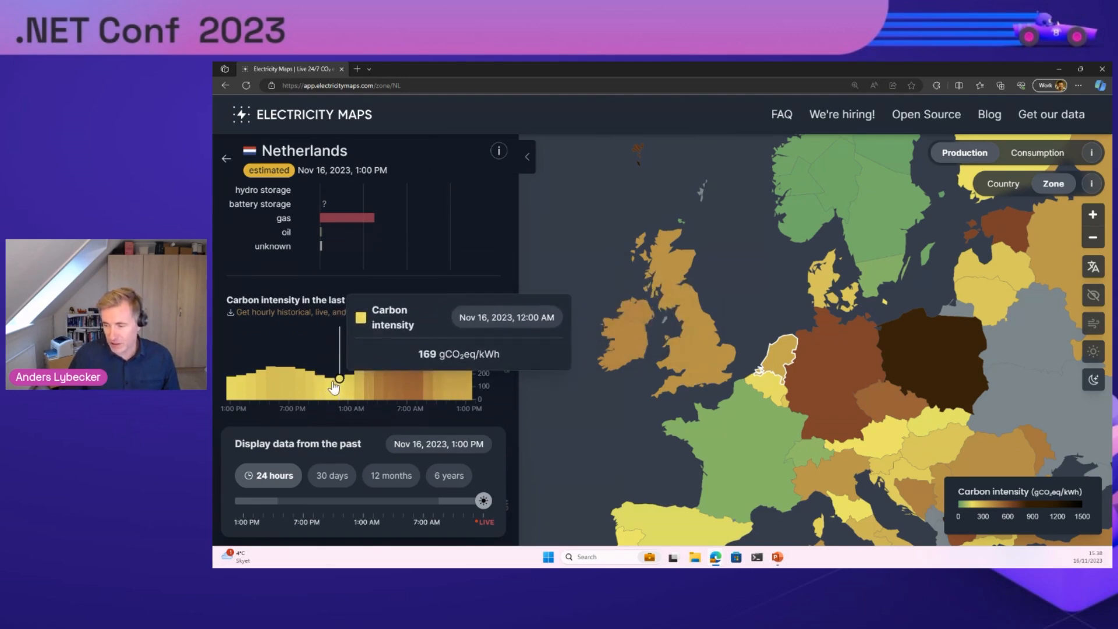
{"action": "mouse_move", "coordinate": [343, 387]}
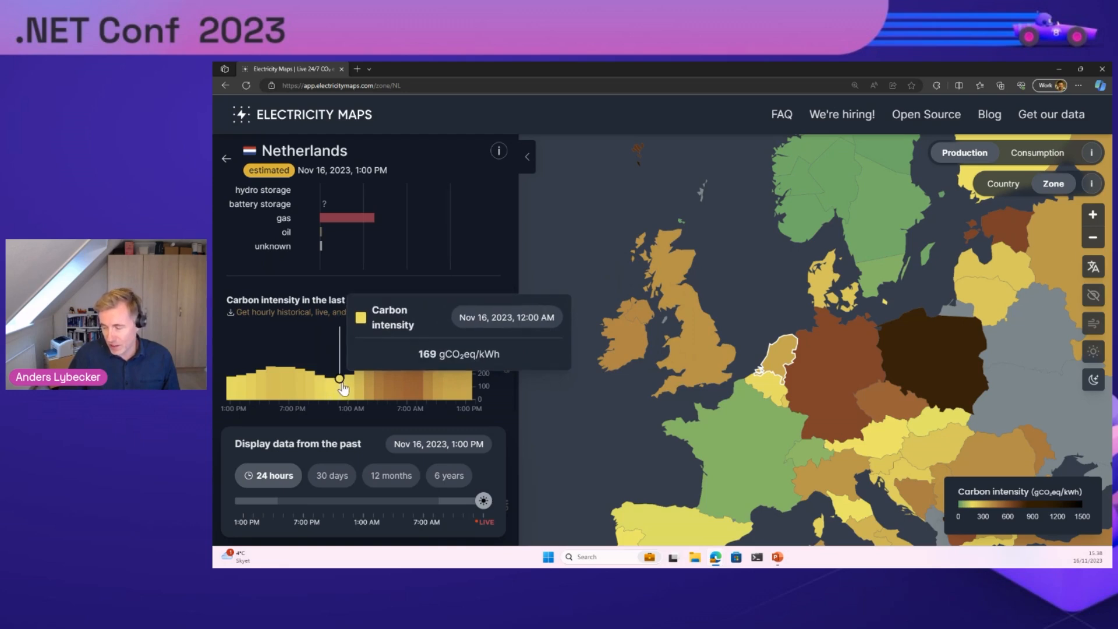
{"action": "mouse_move", "coordinate": [398, 376]}
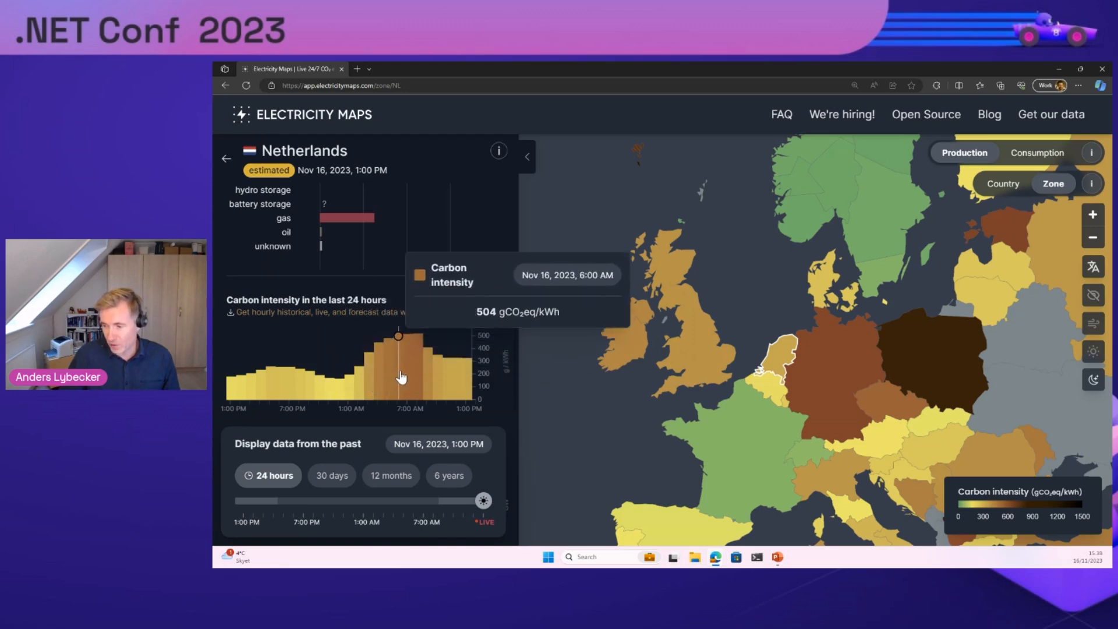
{"action": "mouse_move", "coordinate": [428, 377]}
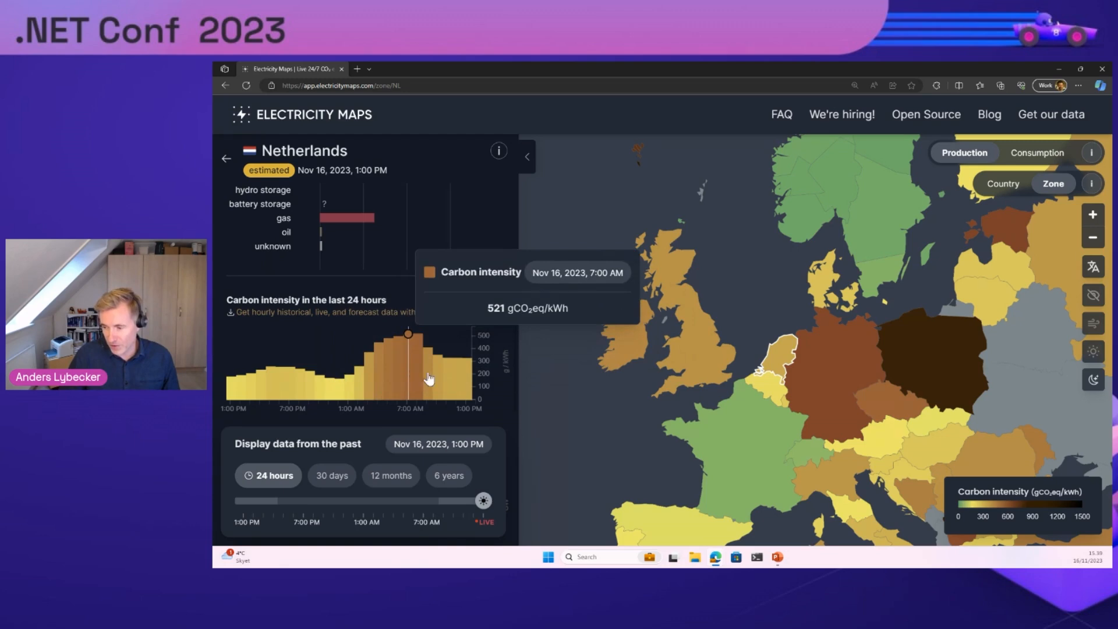
{"action": "mouse_move", "coordinate": [438, 380]}
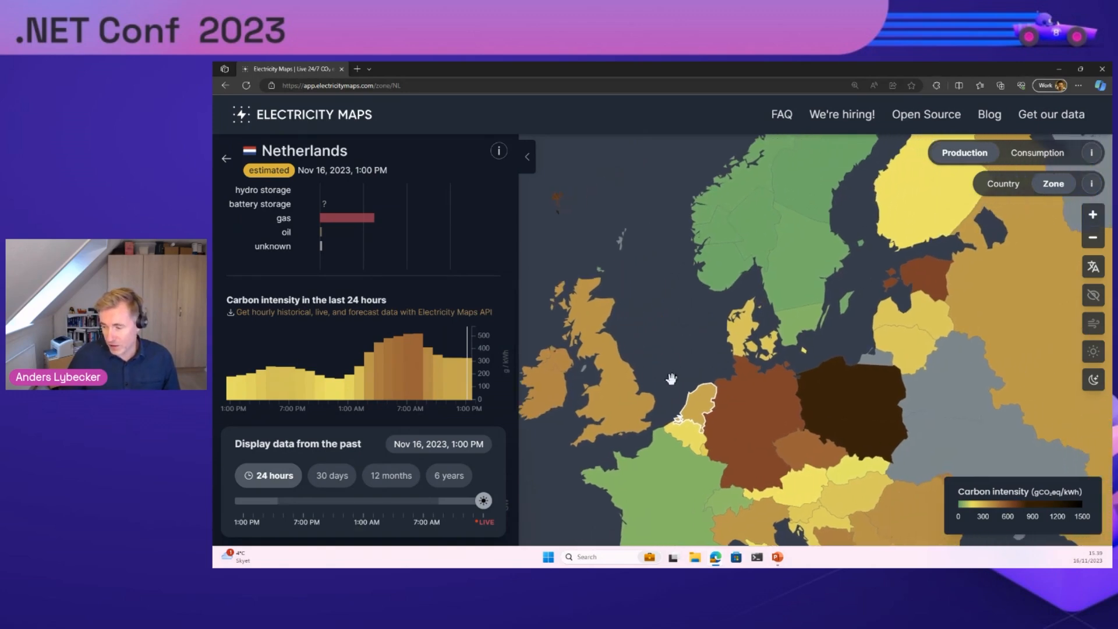
{"action": "mouse_move", "coordinate": [695, 403]}
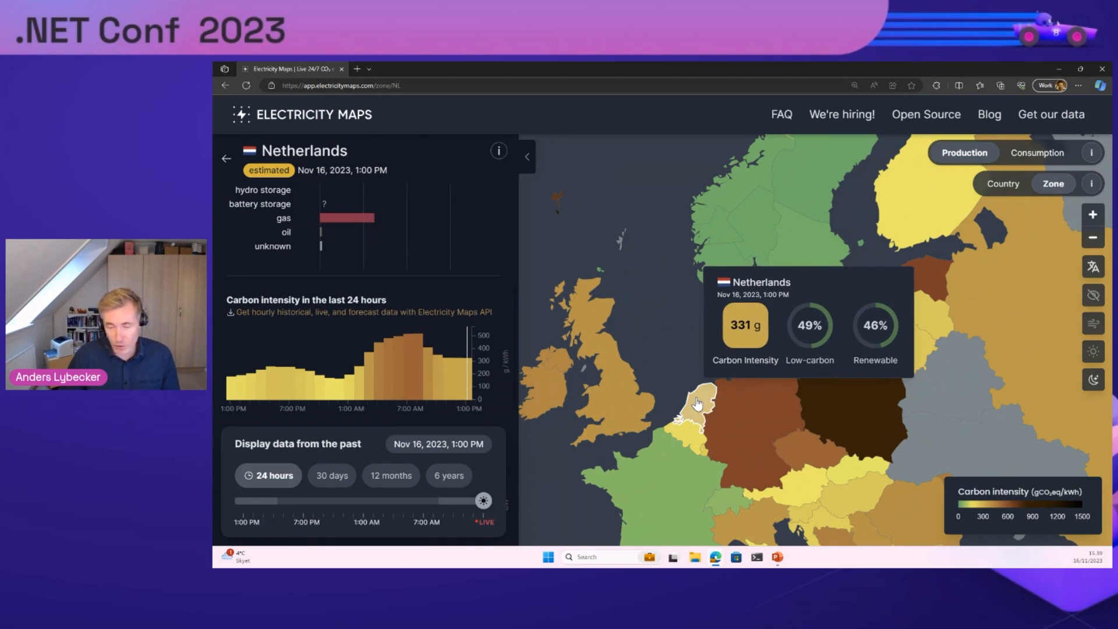
{"action": "mouse_move", "coordinate": [795, 267]}
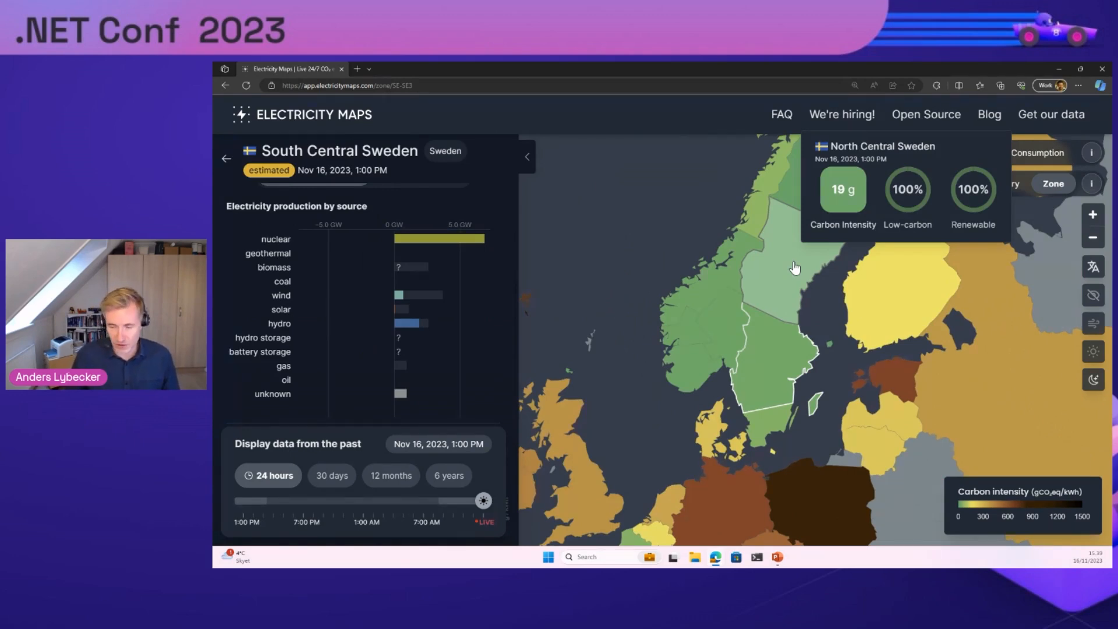
{"action": "mouse_move", "coordinate": [760, 359]}
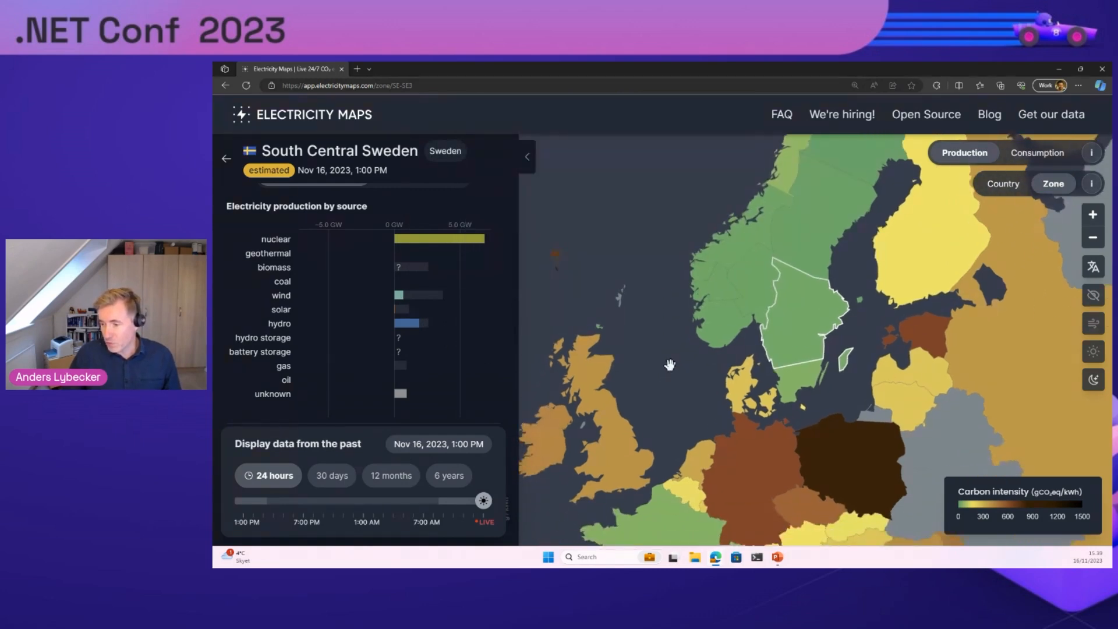
{"action": "mouse_move", "coordinate": [699, 462]}
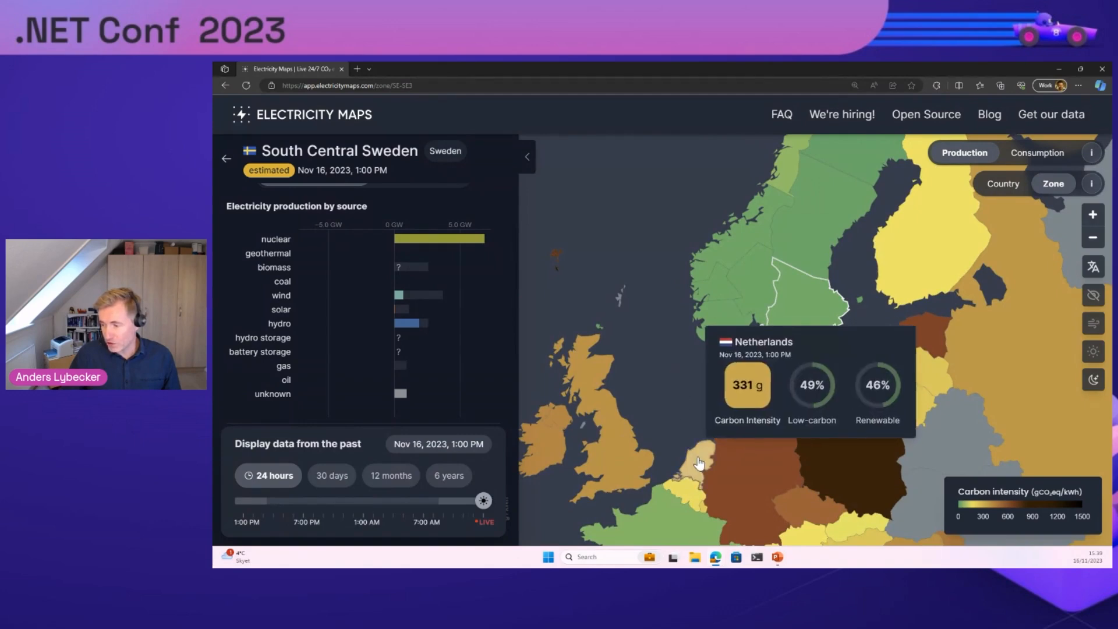
{"action": "mouse_move", "coordinate": [804, 337]}
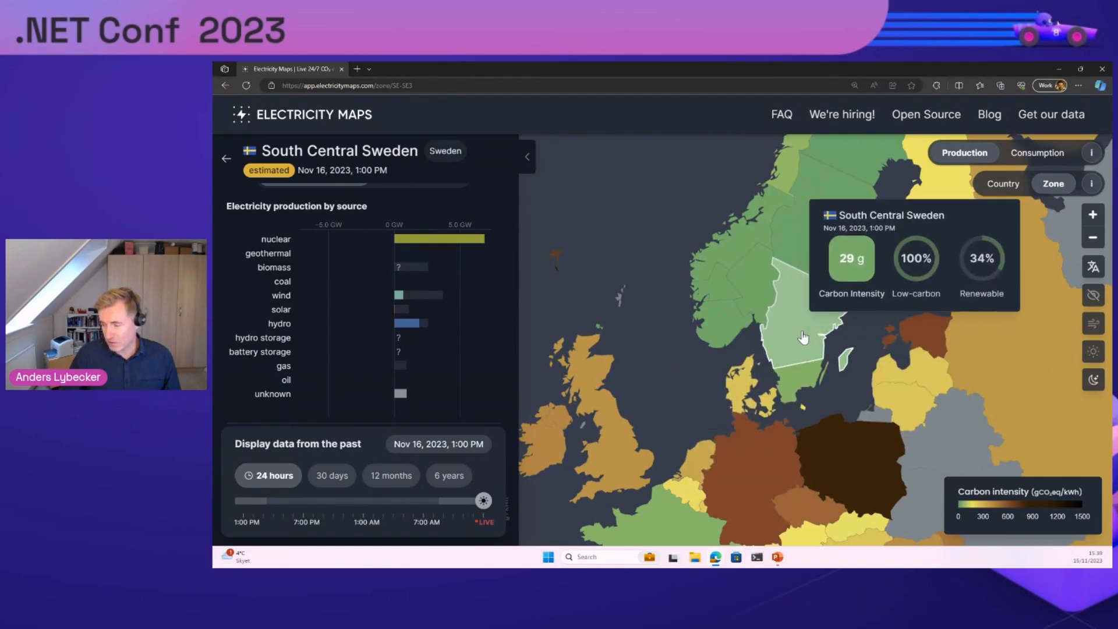
{"action": "mouse_move", "coordinate": [705, 455]}
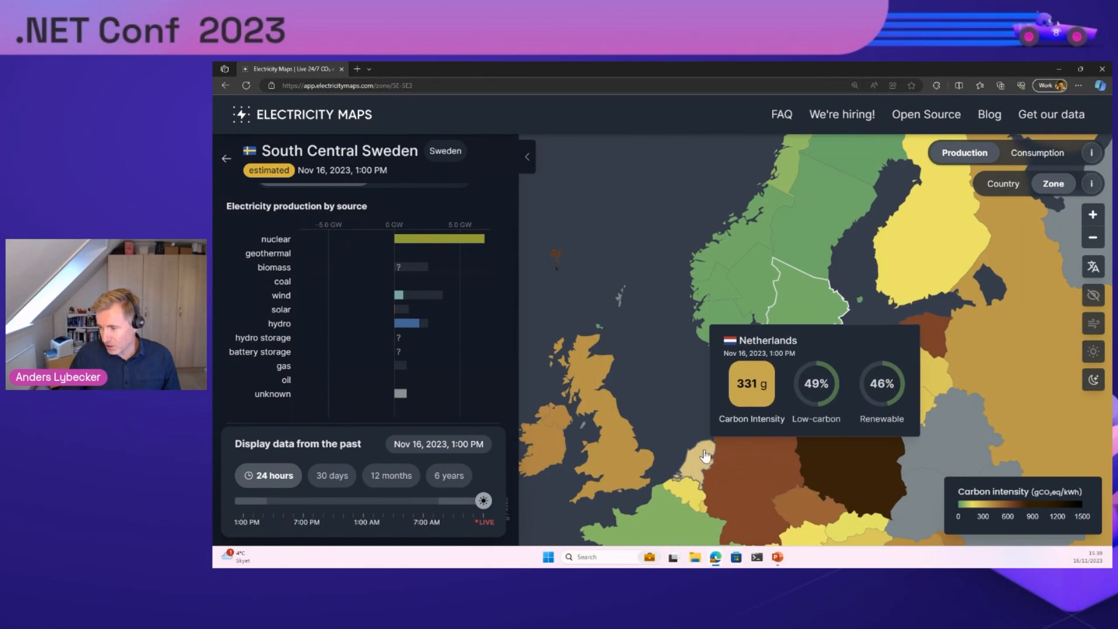
{"action": "mouse_move", "coordinate": [798, 355]}
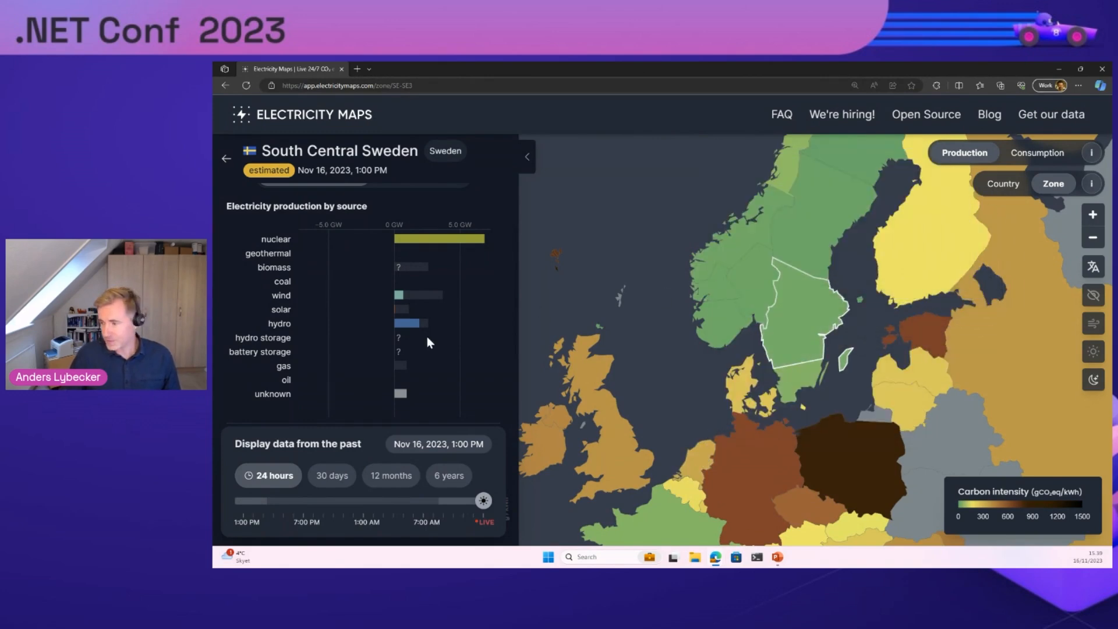
{"action": "mouse_move", "coordinate": [531, 340]}
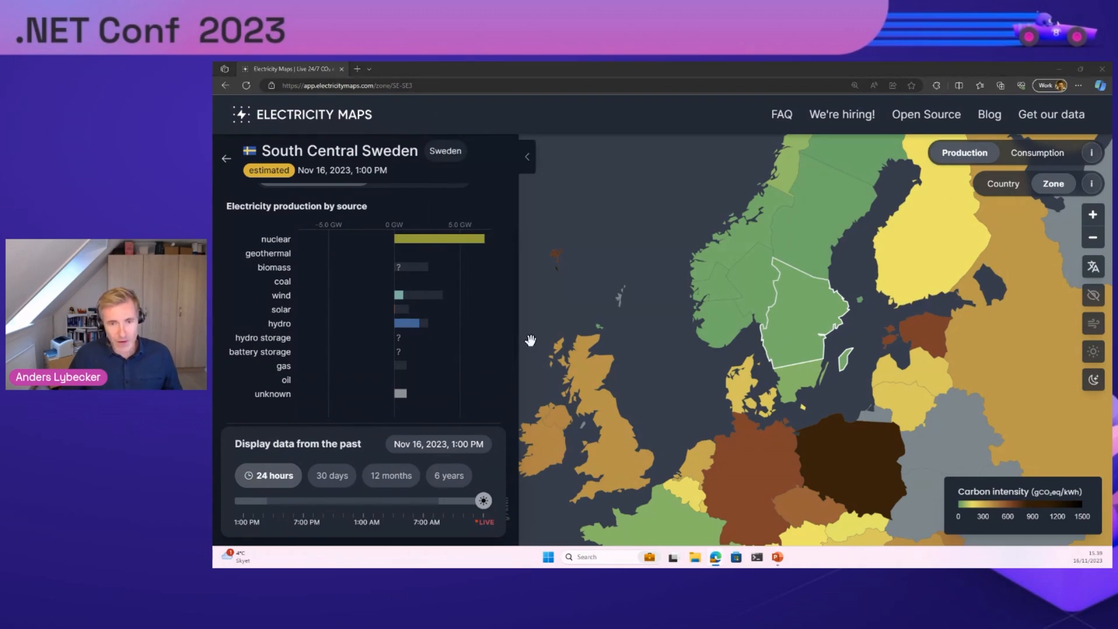
Step: Advance the dashboard slide so the forest illustration becomes barren land
{"action": "left_click", "coordinate": [226, 158]}
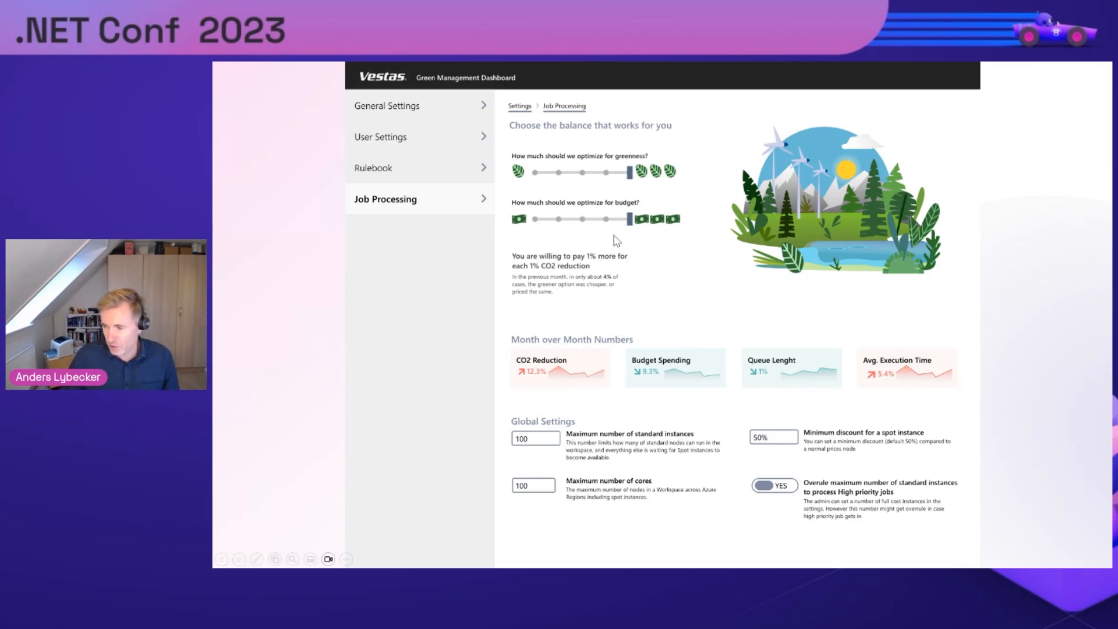
{"action": "mouse_move", "coordinate": [670, 186]}
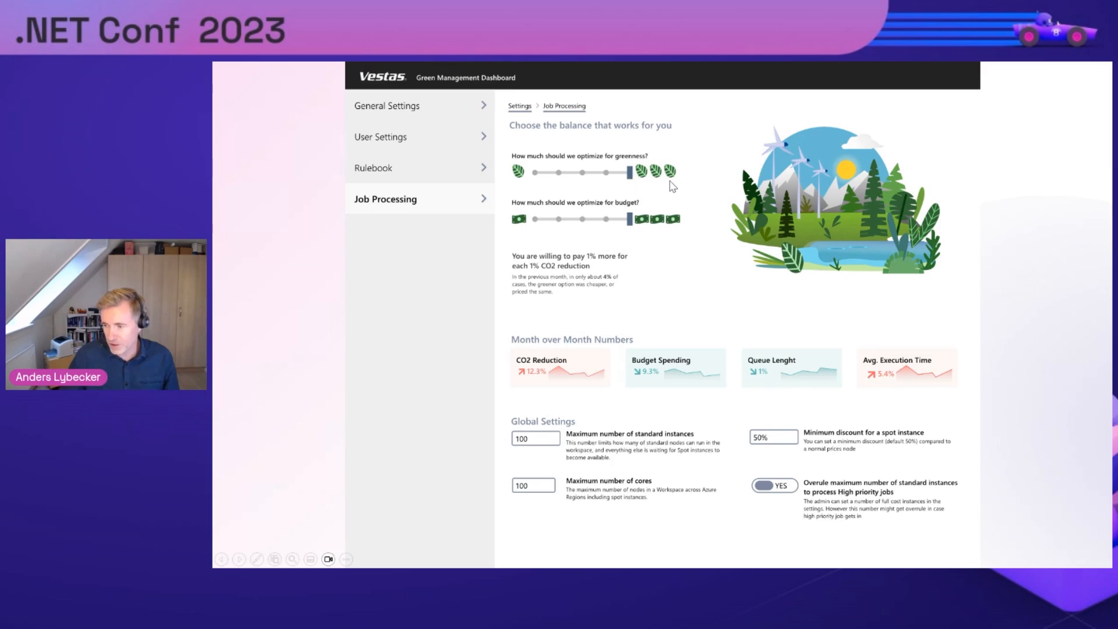
{"action": "mouse_move", "coordinate": [641, 183]}
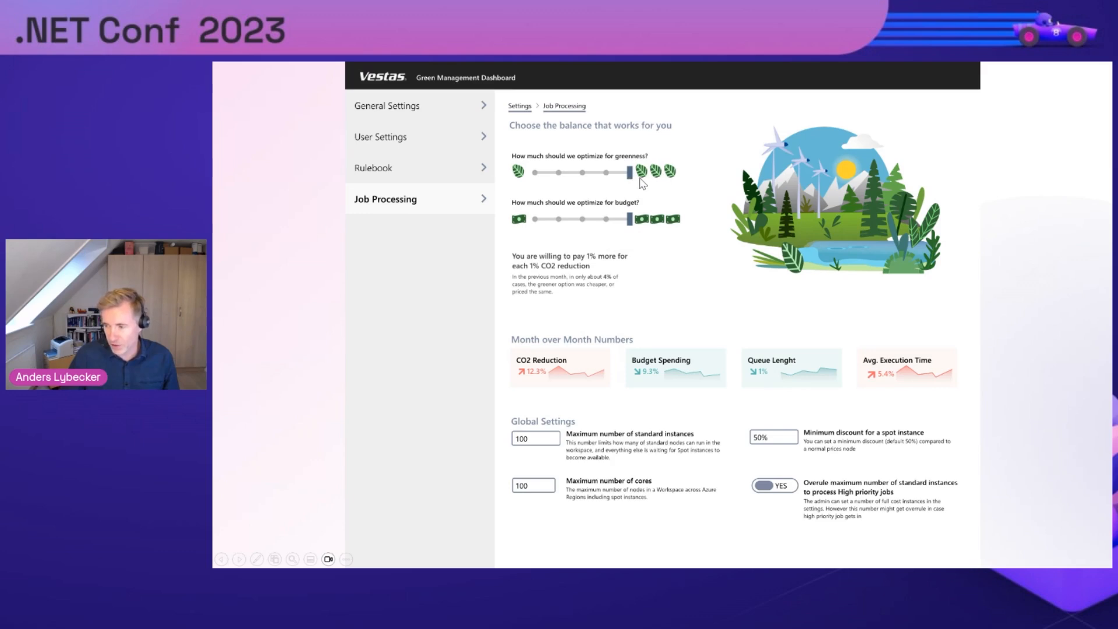
{"action": "mouse_move", "coordinate": [521, 178]}
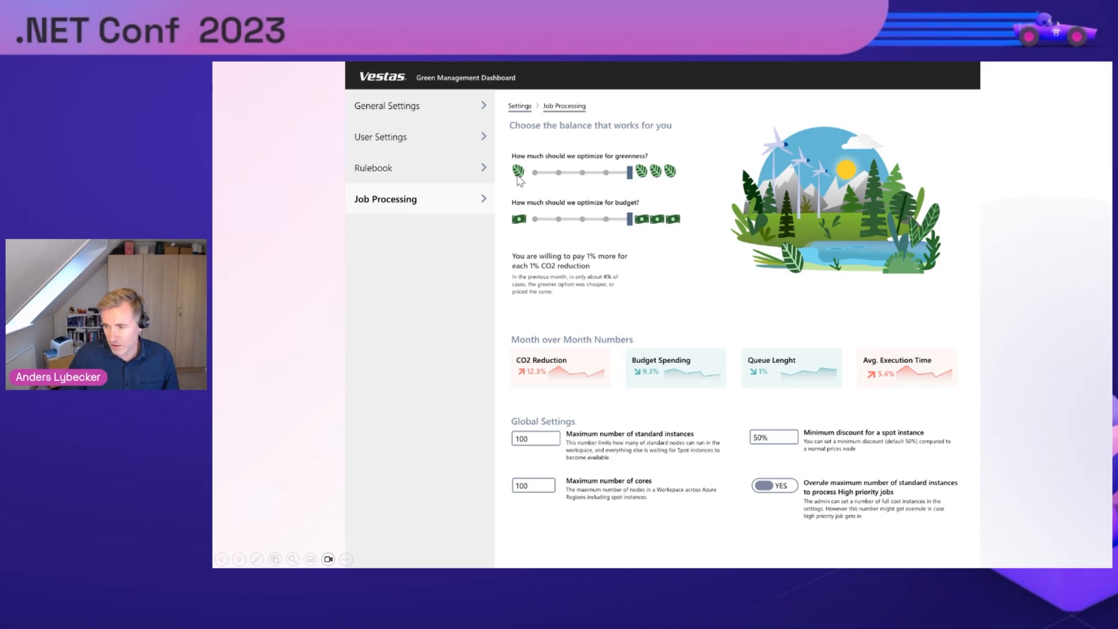
{"action": "mouse_move", "coordinate": [524, 184]}
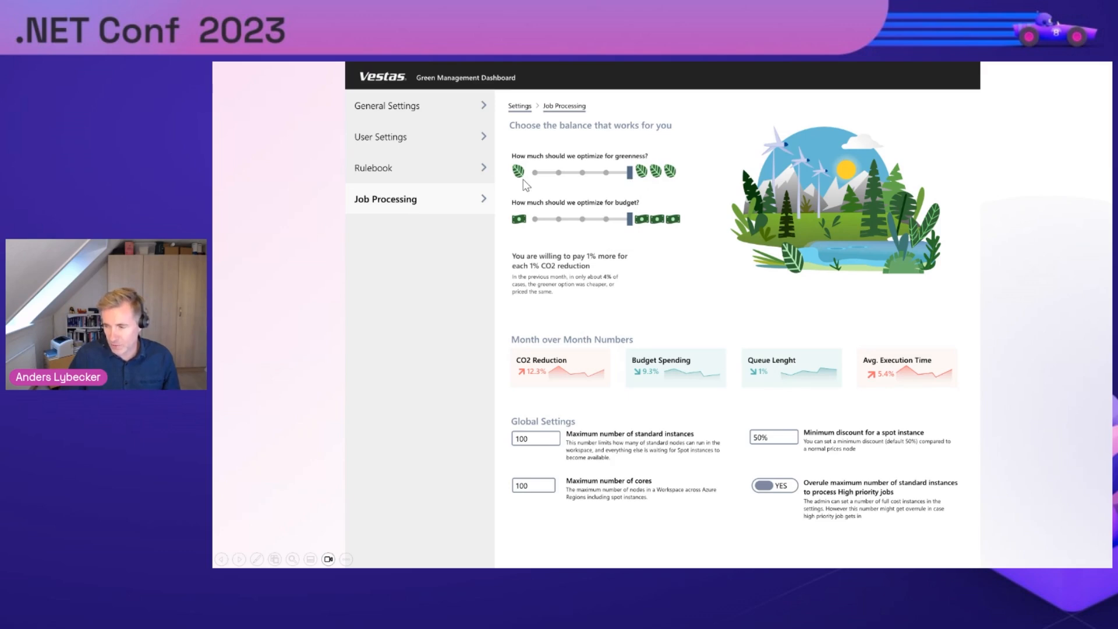
{"action": "mouse_move", "coordinate": [610, 185]}
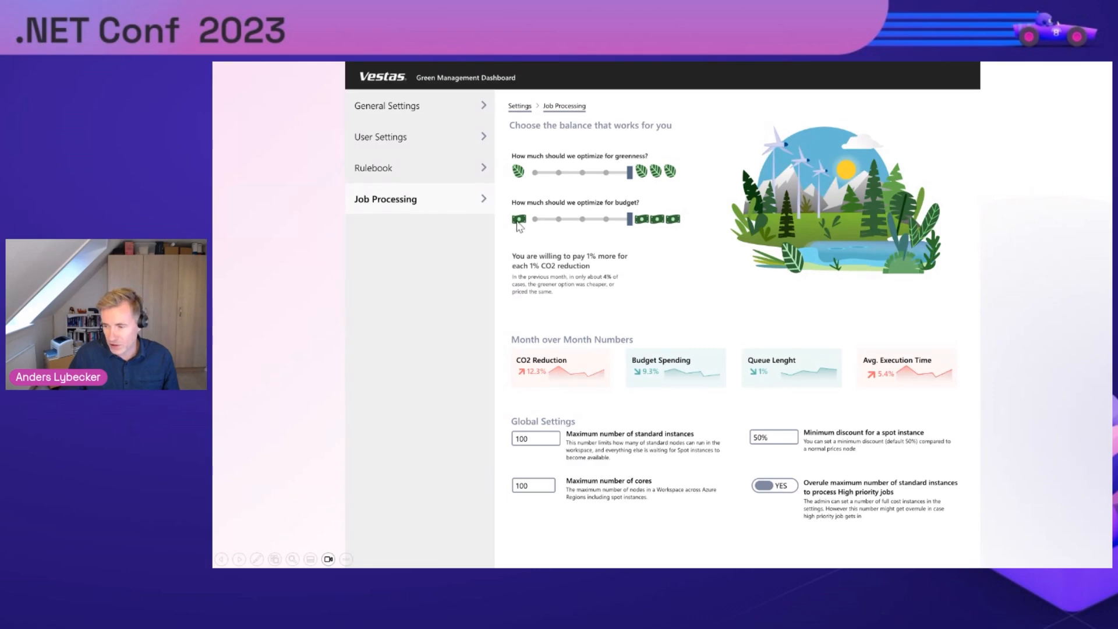
{"action": "mouse_move", "coordinate": [531, 230]}
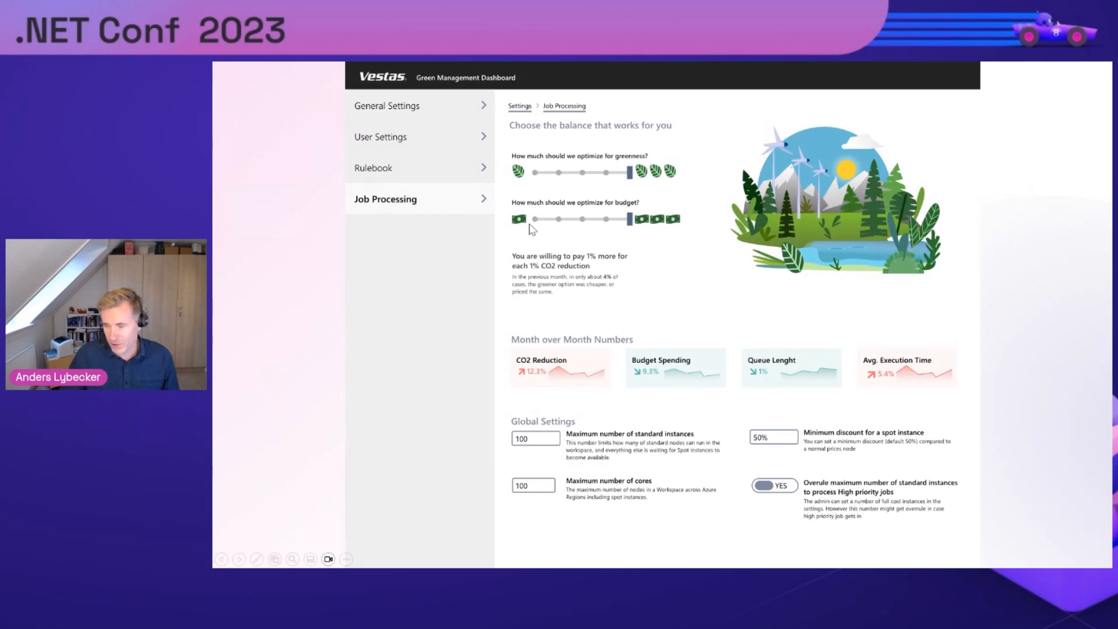
{"action": "mouse_move", "coordinate": [576, 233]}
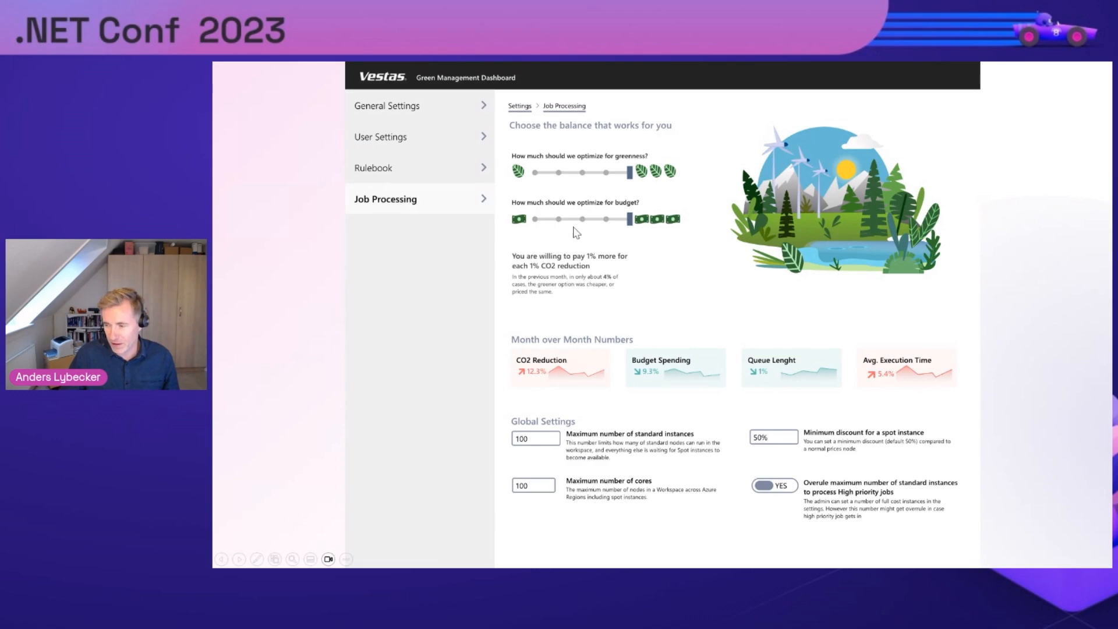
{"action": "mouse_move", "coordinate": [540, 234]}
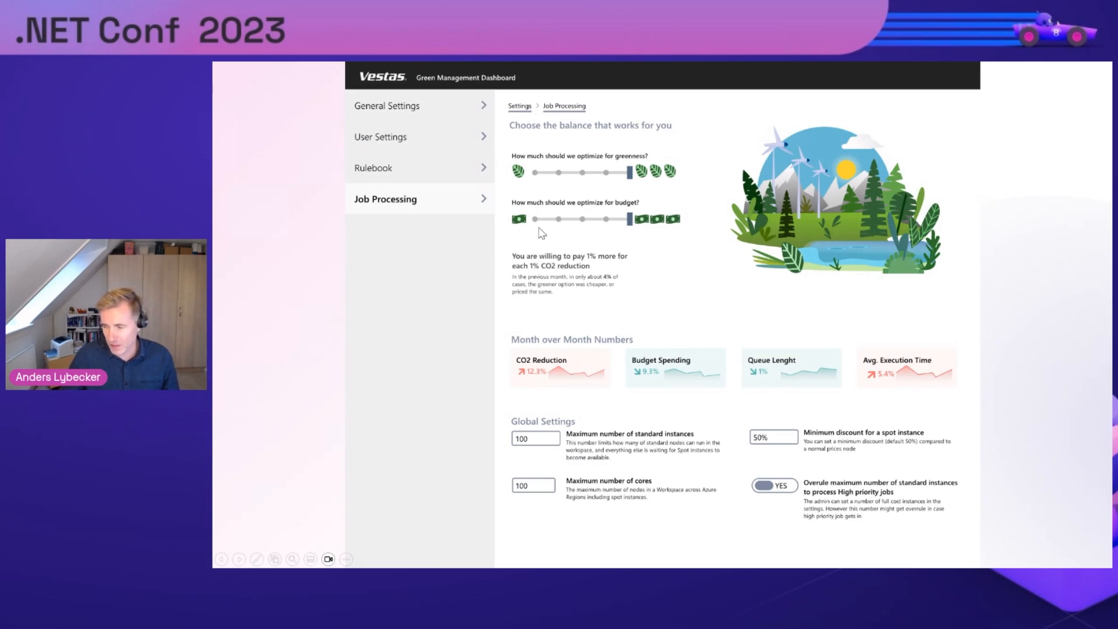
{"action": "mouse_move", "coordinate": [721, 270]}
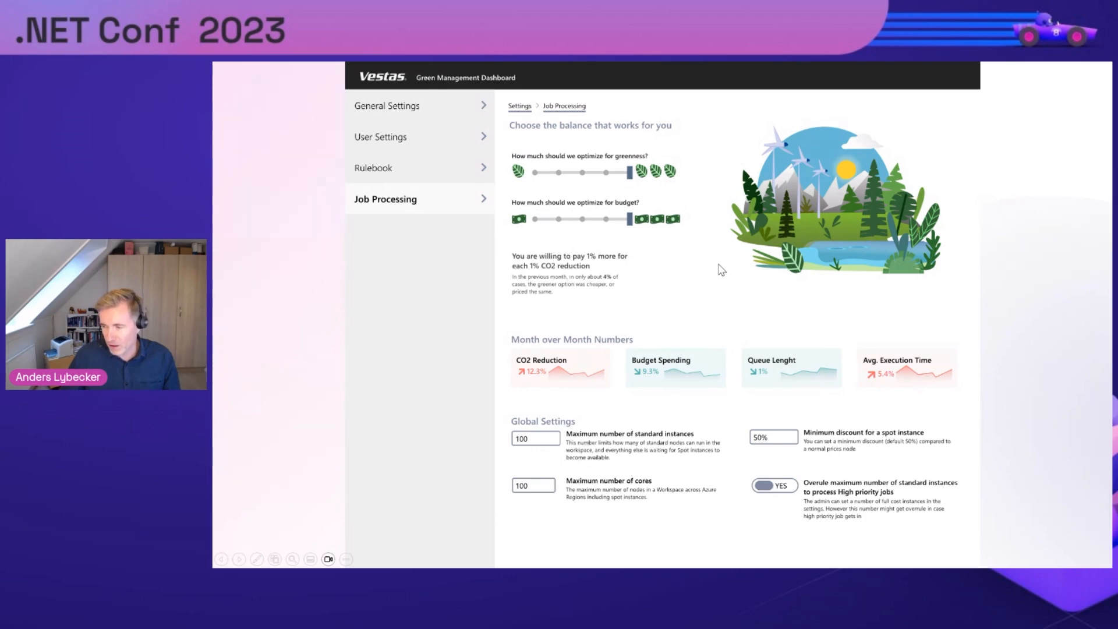
{"action": "mouse_move", "coordinate": [814, 207]}
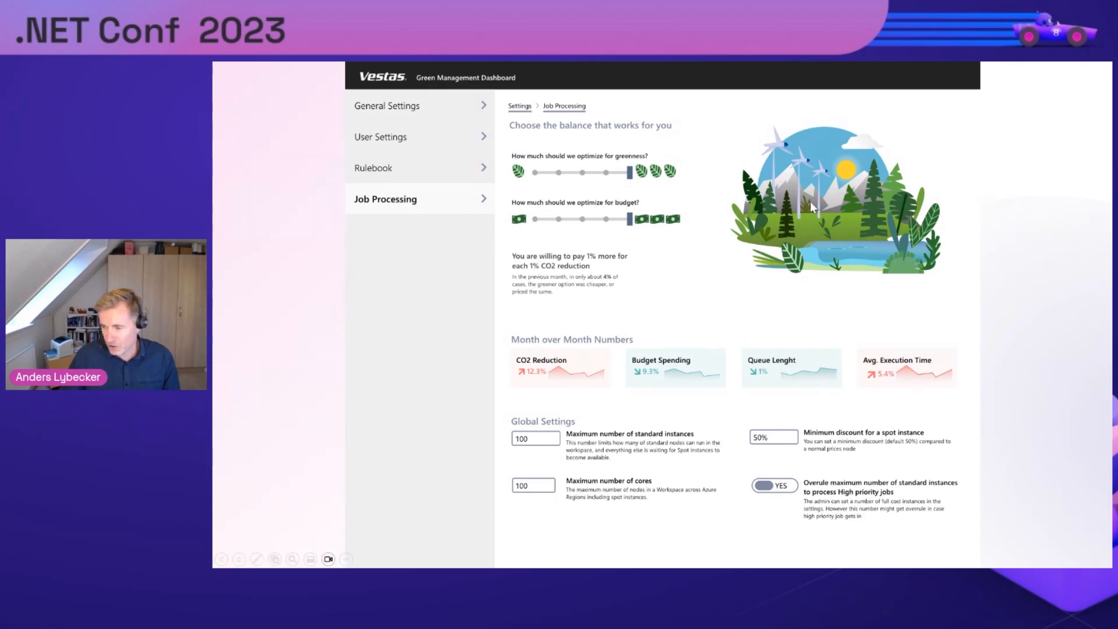
{"action": "mouse_move", "coordinate": [715, 269]}
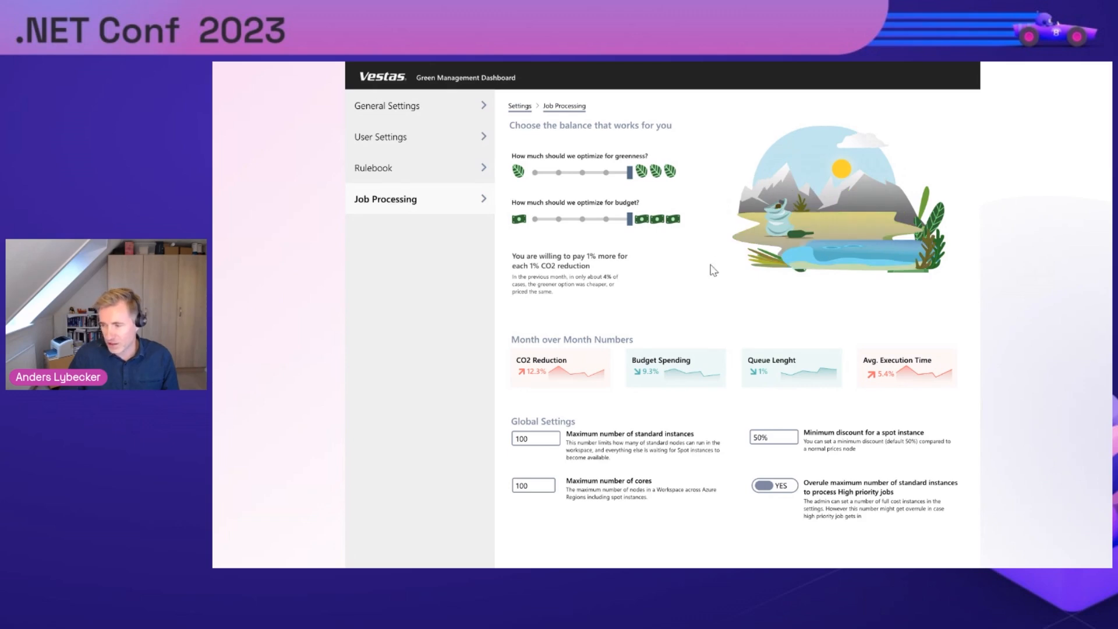
{"action": "mouse_move", "coordinate": [785, 300]}
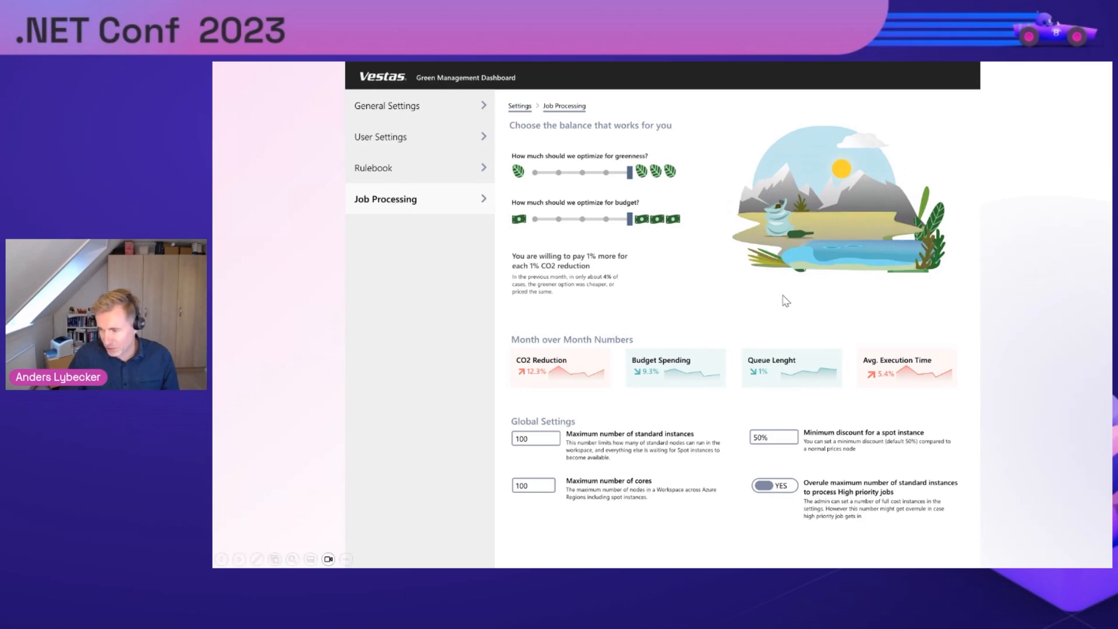
{"action": "mouse_move", "coordinate": [759, 315]}
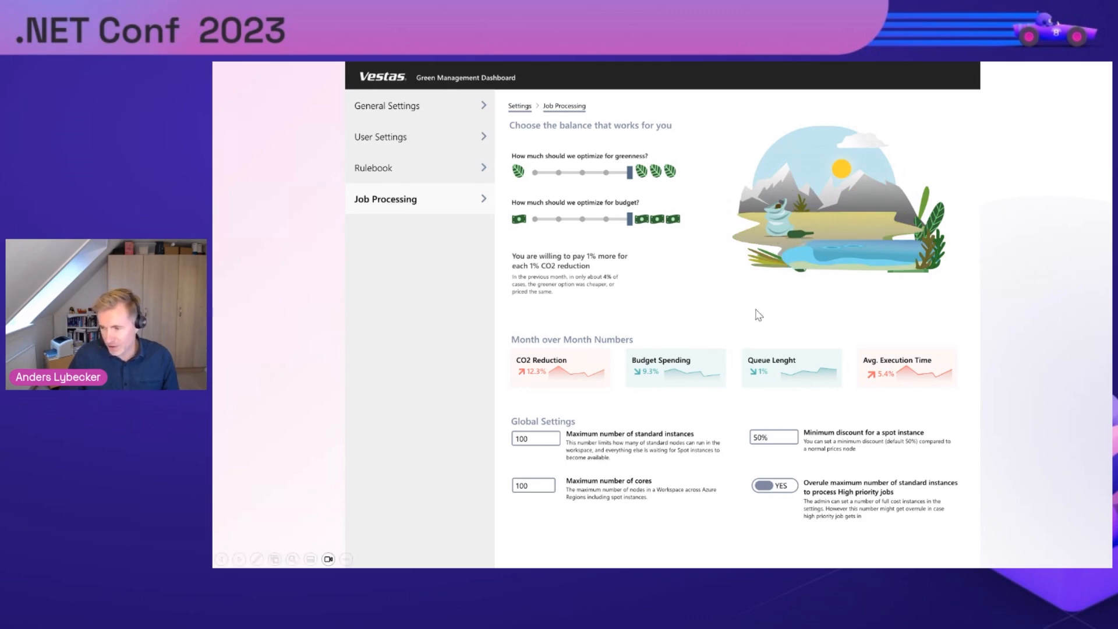
{"action": "mouse_move", "coordinate": [703, 301]}
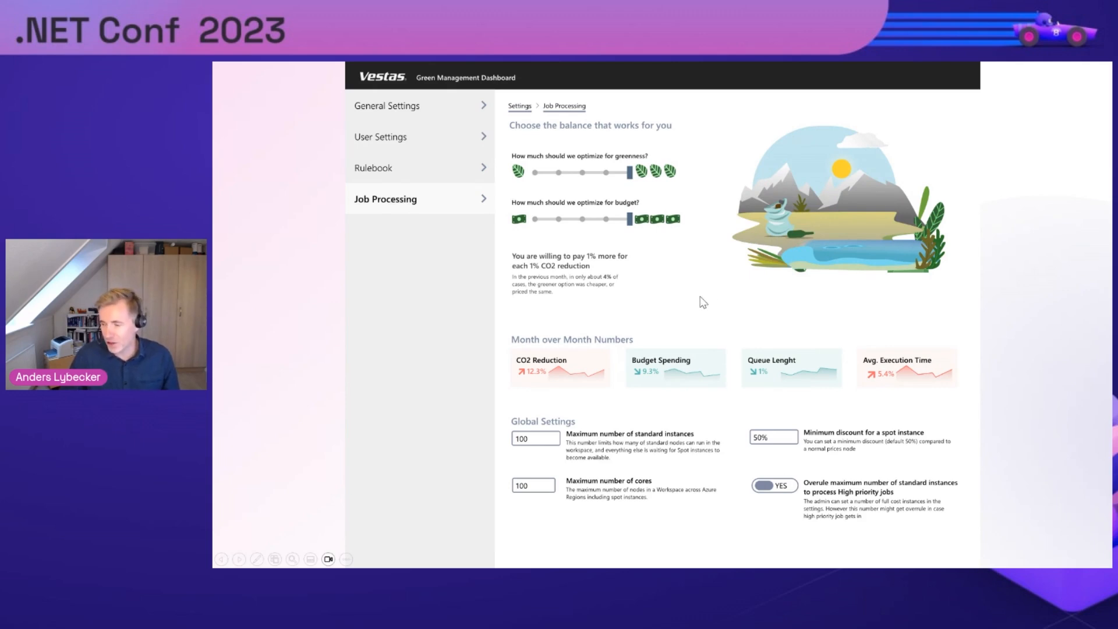
{"action": "mouse_move", "coordinate": [669, 283]}
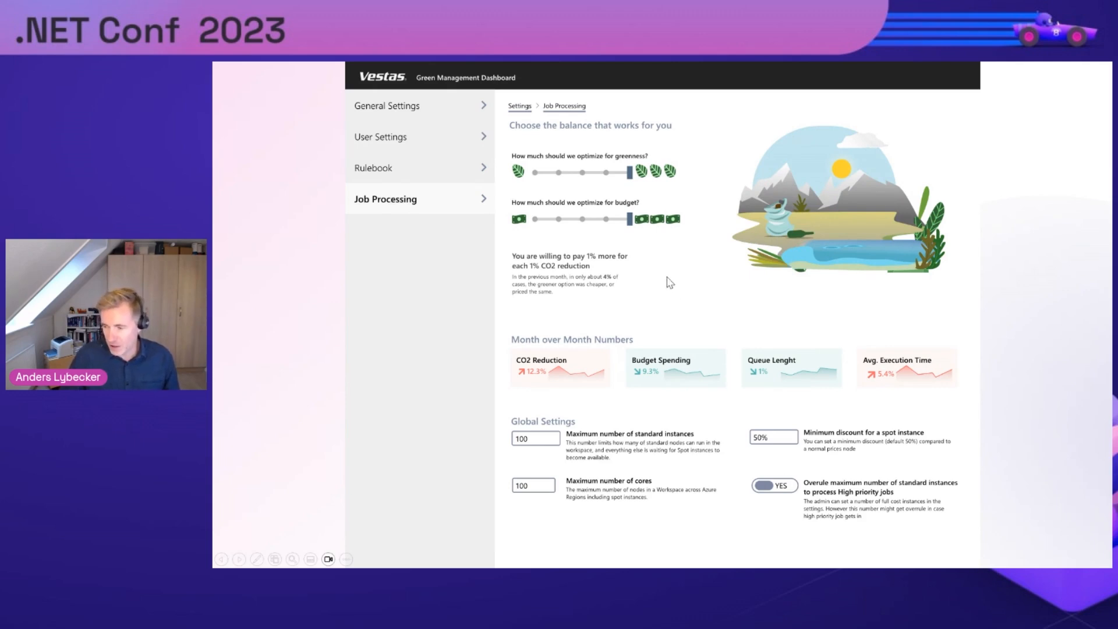
{"action": "mouse_move", "coordinate": [649, 286]}
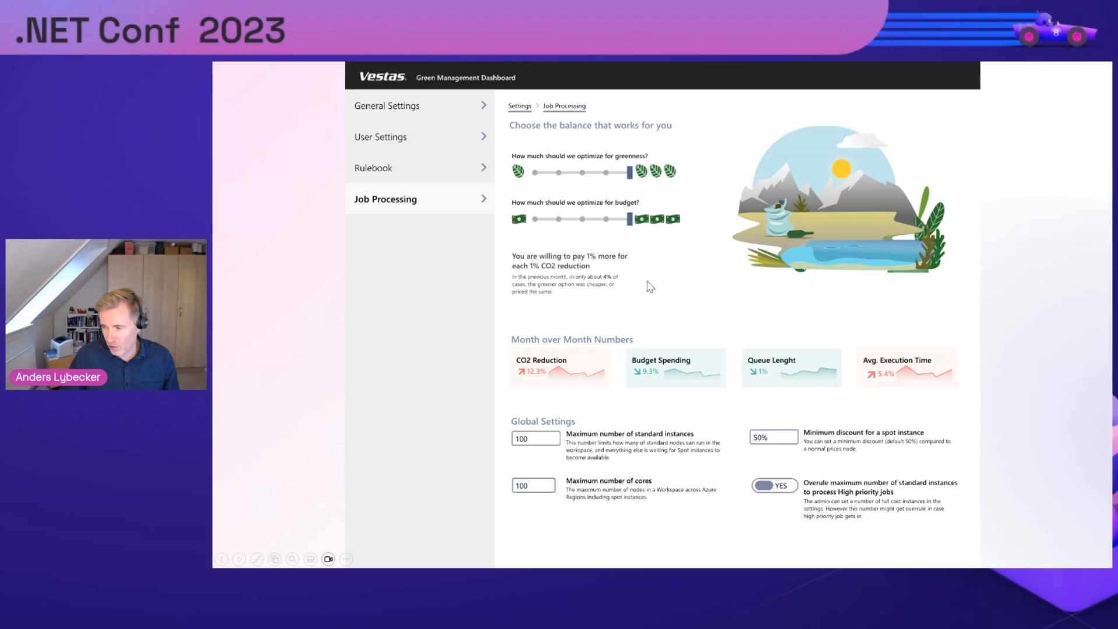
{"action": "mouse_move", "coordinate": [643, 285]}
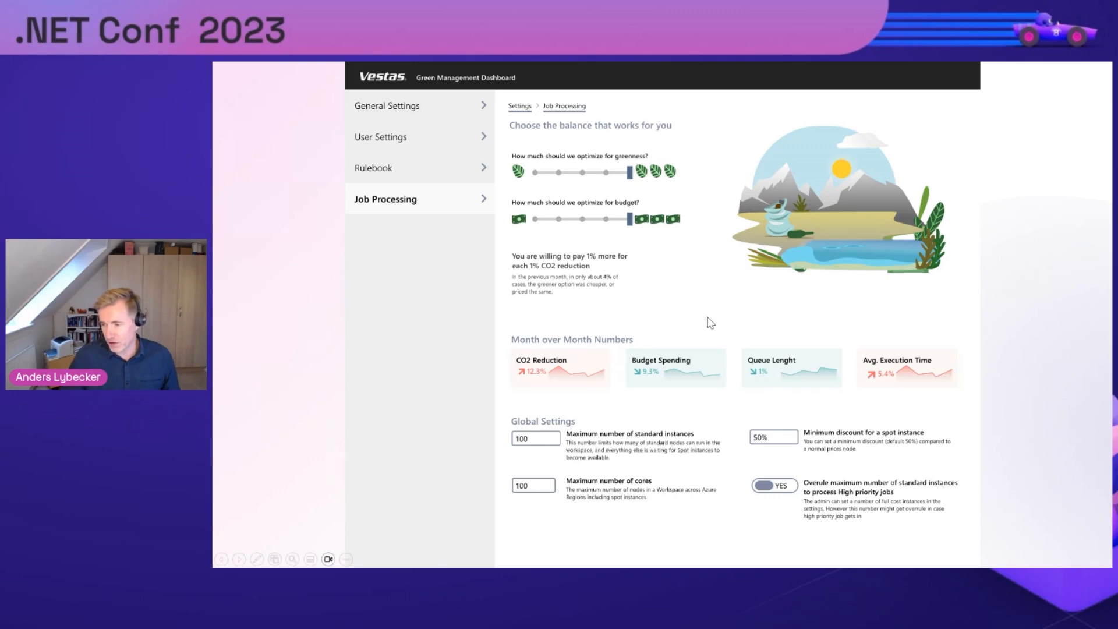
{"action": "mouse_move", "coordinate": [669, 401]}
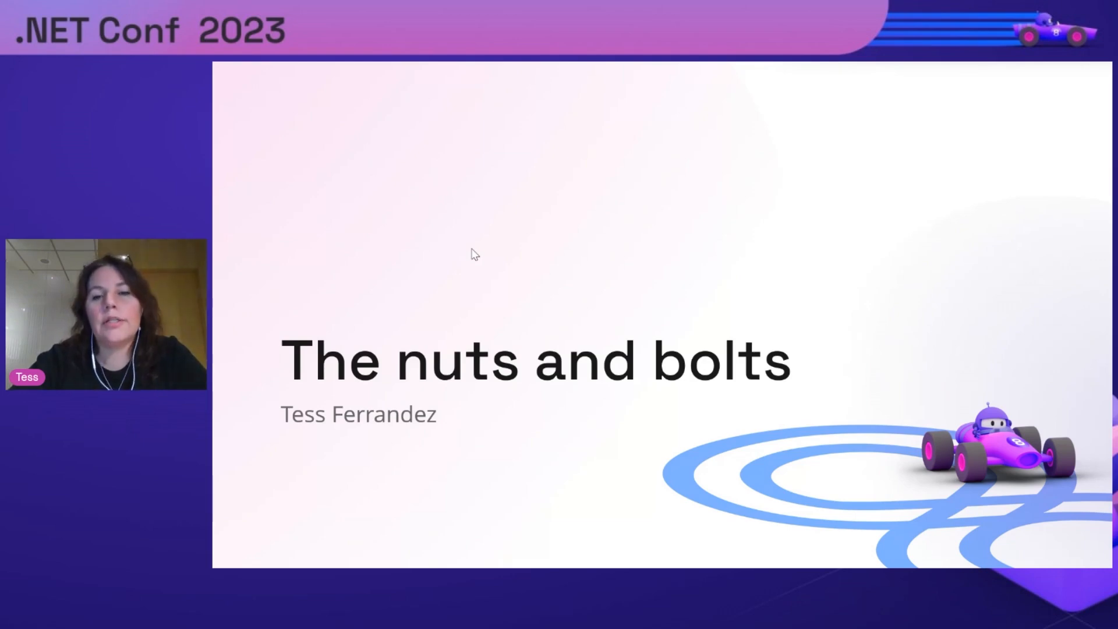
{"action": "mouse_move", "coordinate": [288, 267]}
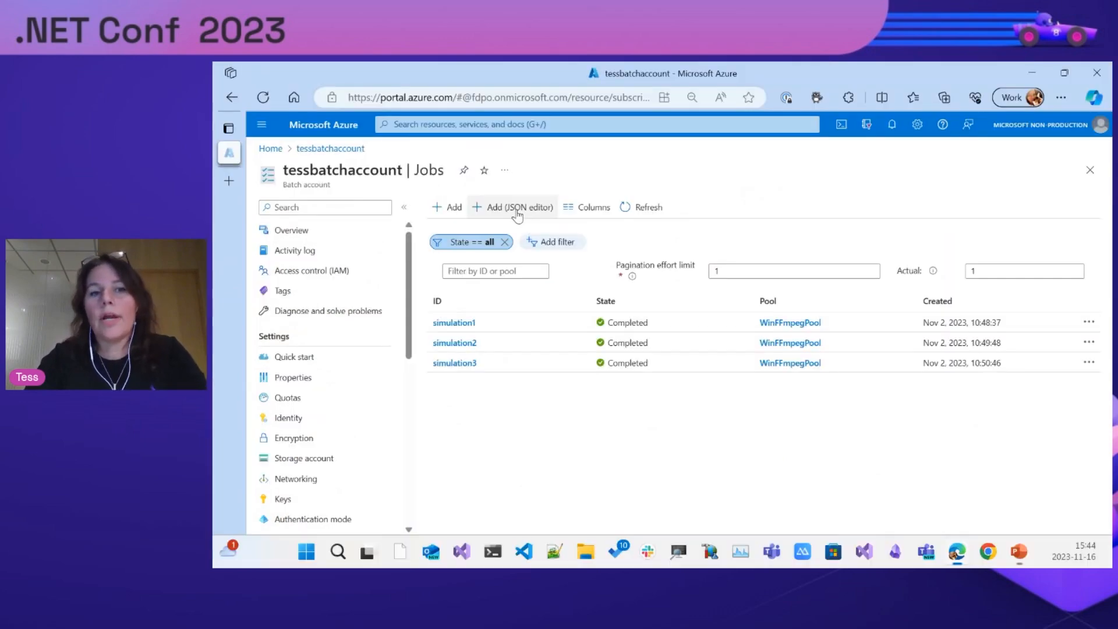
{"action": "mouse_move", "coordinate": [517, 207]}
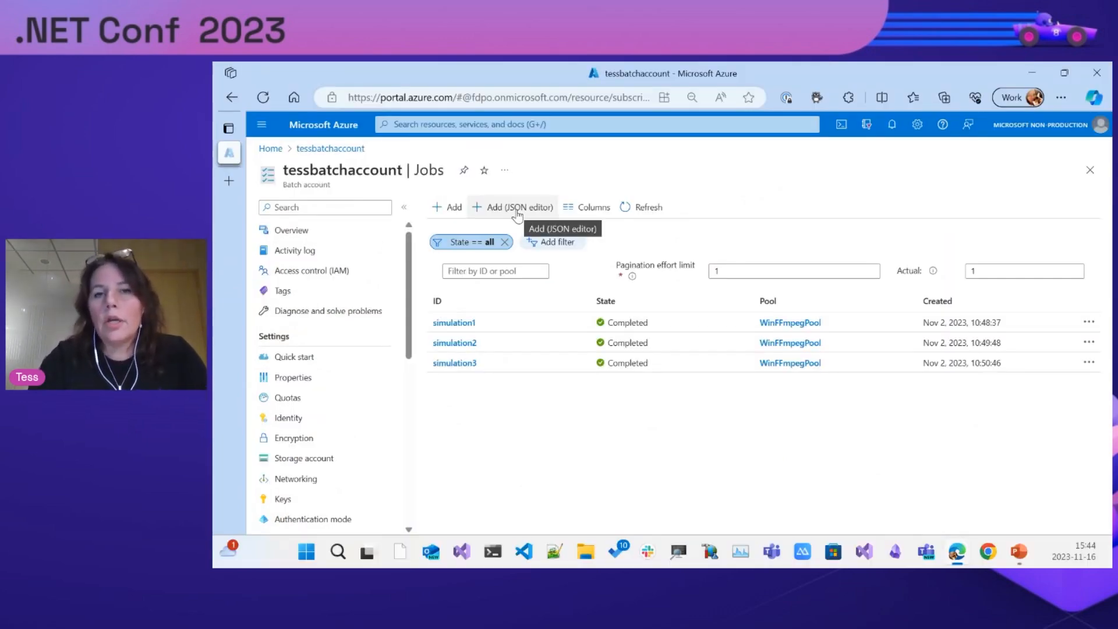
{"action": "mouse_move", "coordinate": [624, 227]}
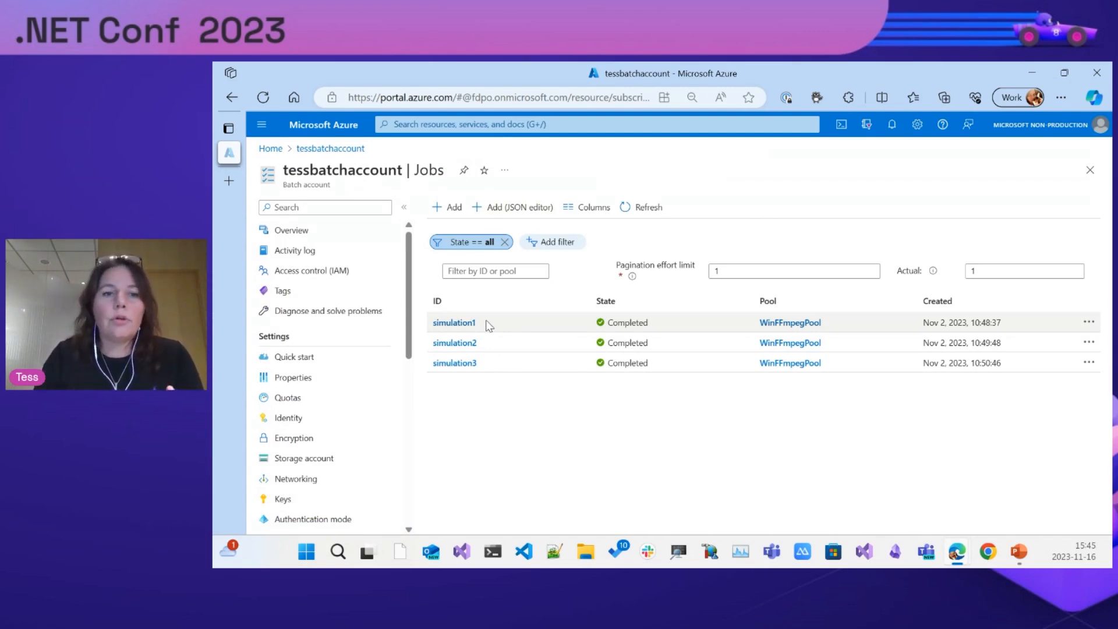
{"action": "left_click", "coordinate": [453, 322]}
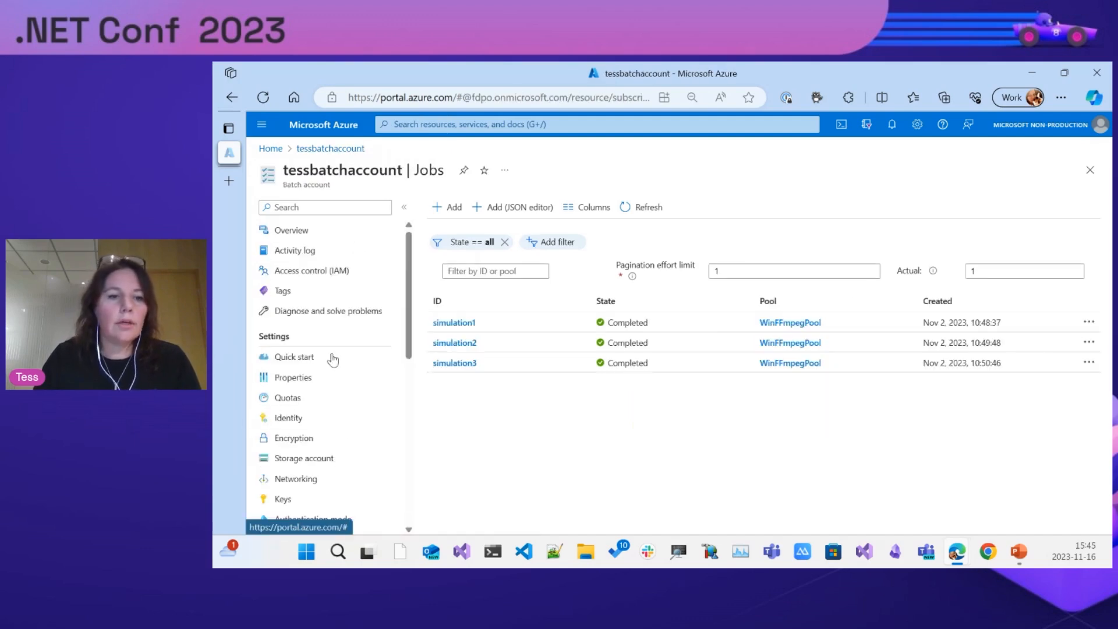
{"action": "scroll", "scroll_direction": "down", "scroll_amount": 3}
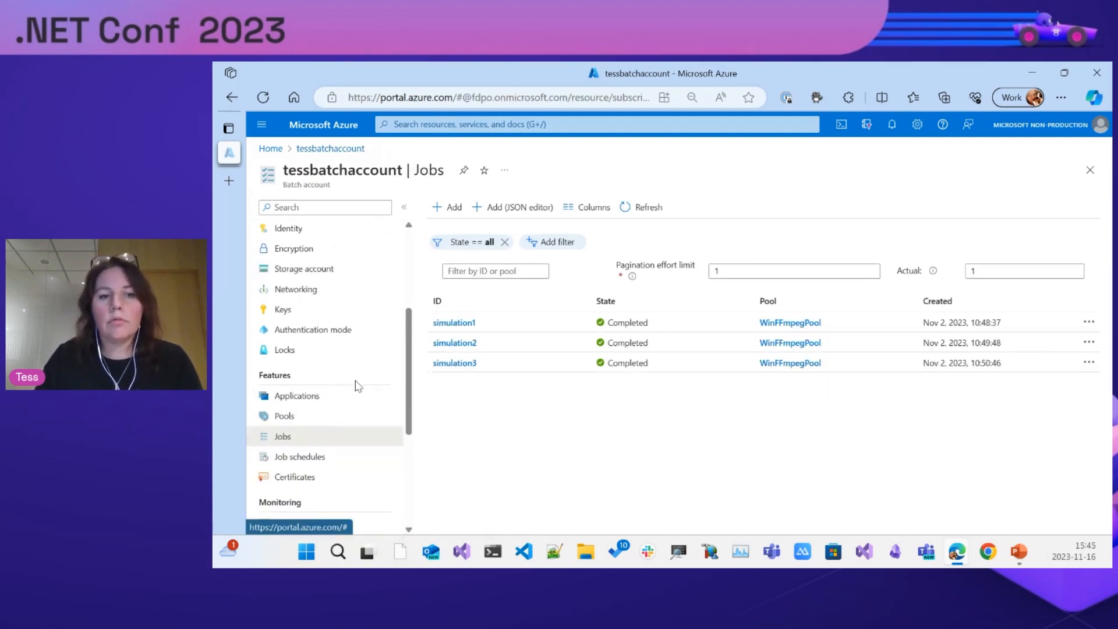
{"action": "mouse_move", "coordinate": [299, 421]}
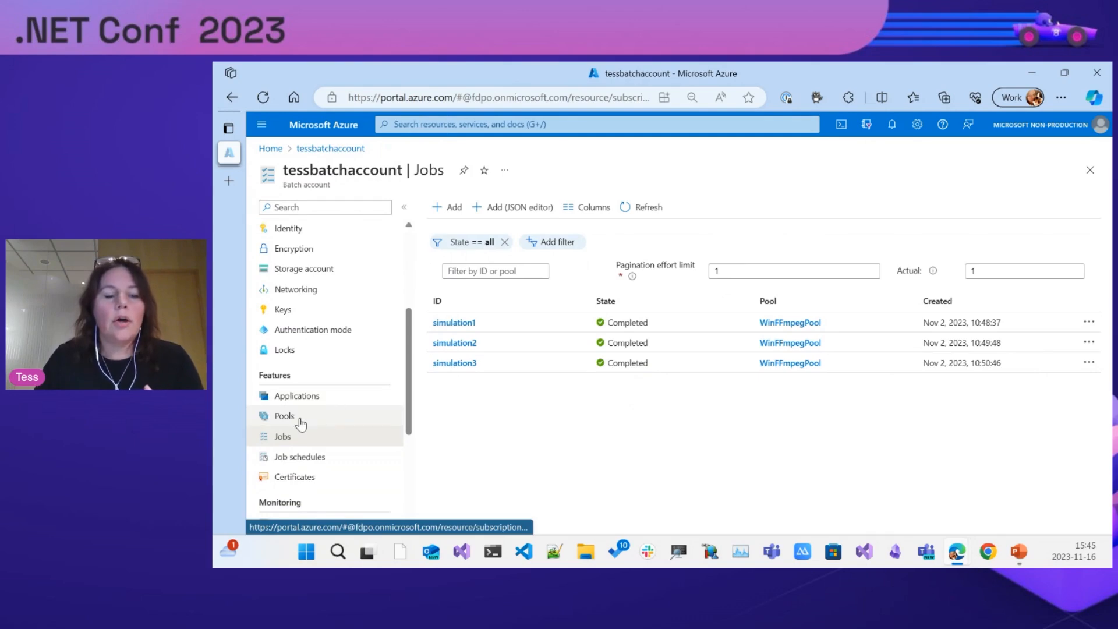
Step: Review tessbatchaccount's pools, then return to Jobs showing simulation1–3 completed
{"action": "left_click", "coordinate": [284, 416]}
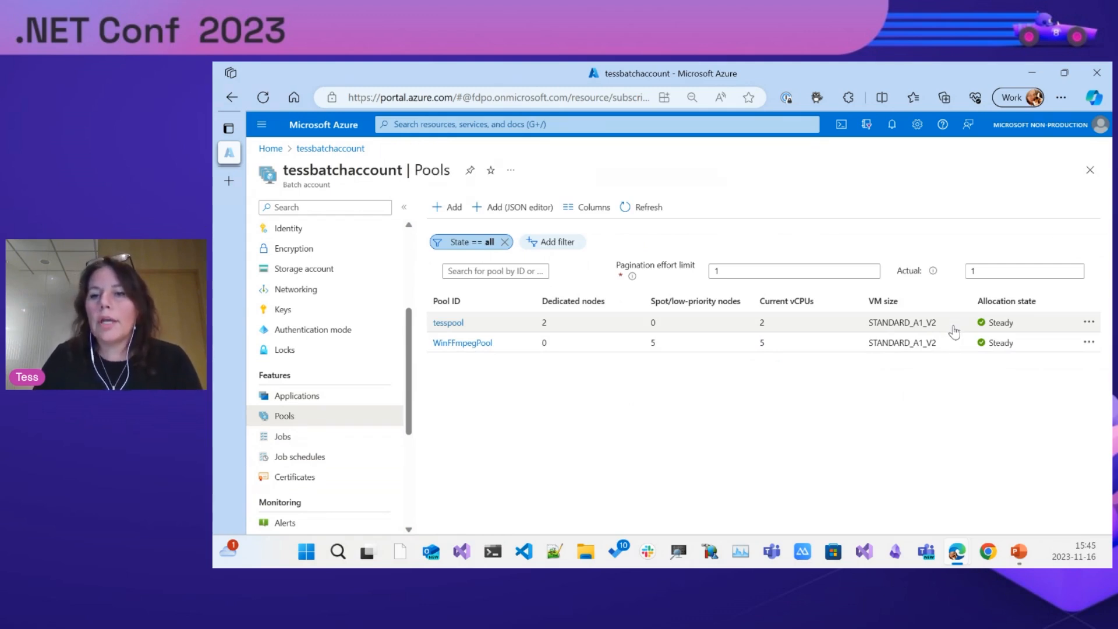
{"action": "mouse_move", "coordinate": [915, 381]}
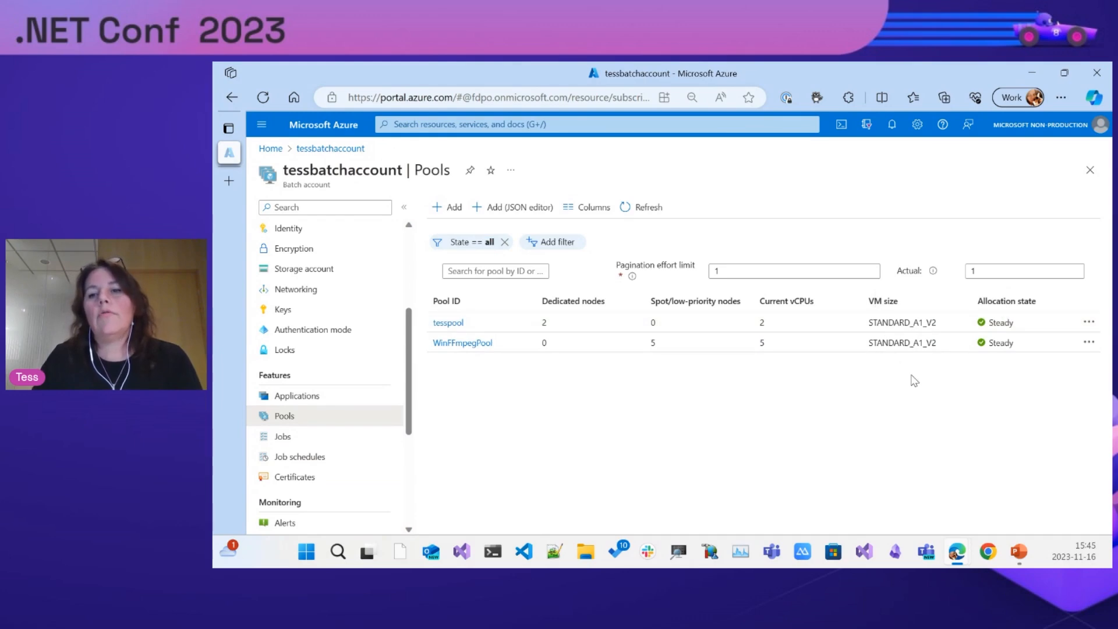
{"action": "mouse_move", "coordinate": [931, 384]}
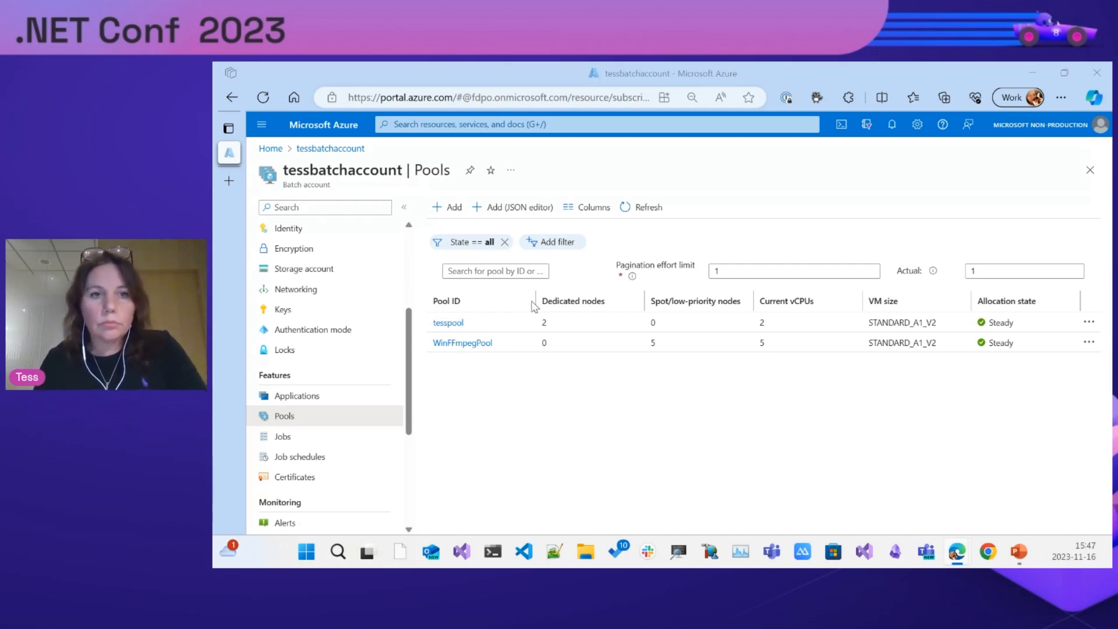
{"action": "left_click", "coordinate": [281, 435]}
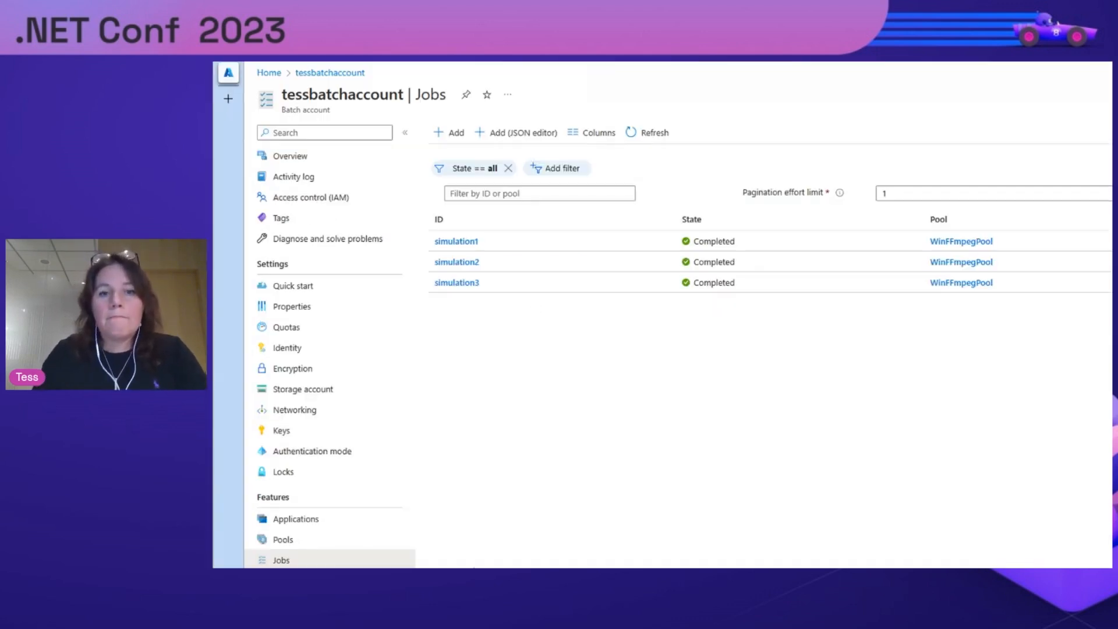